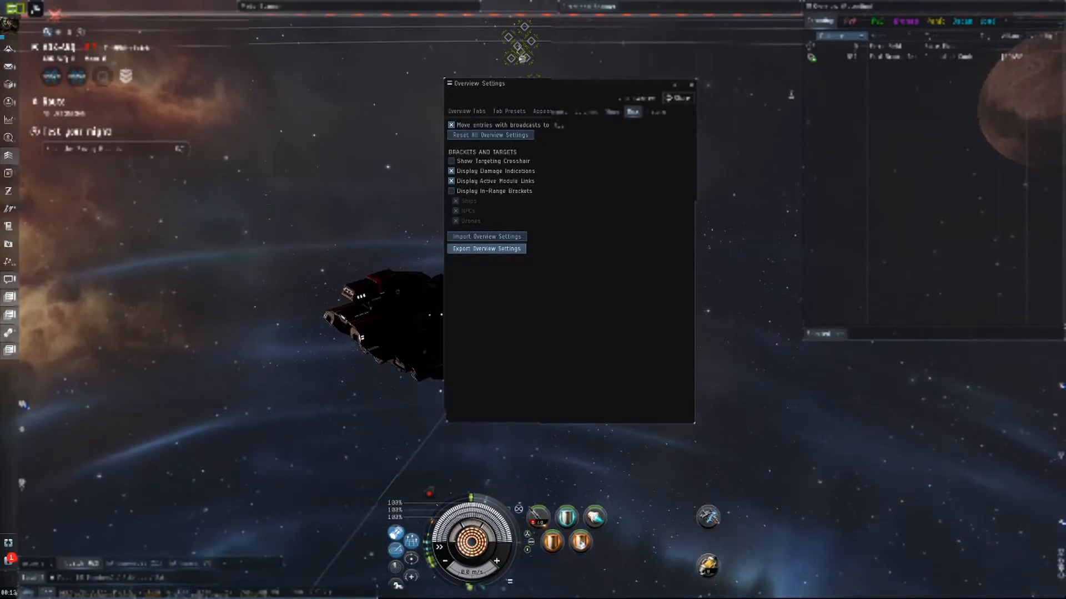
Export the overview settings as 'overview2', then pick overview2 in the Import Overview Settings list.
click(485, 249)
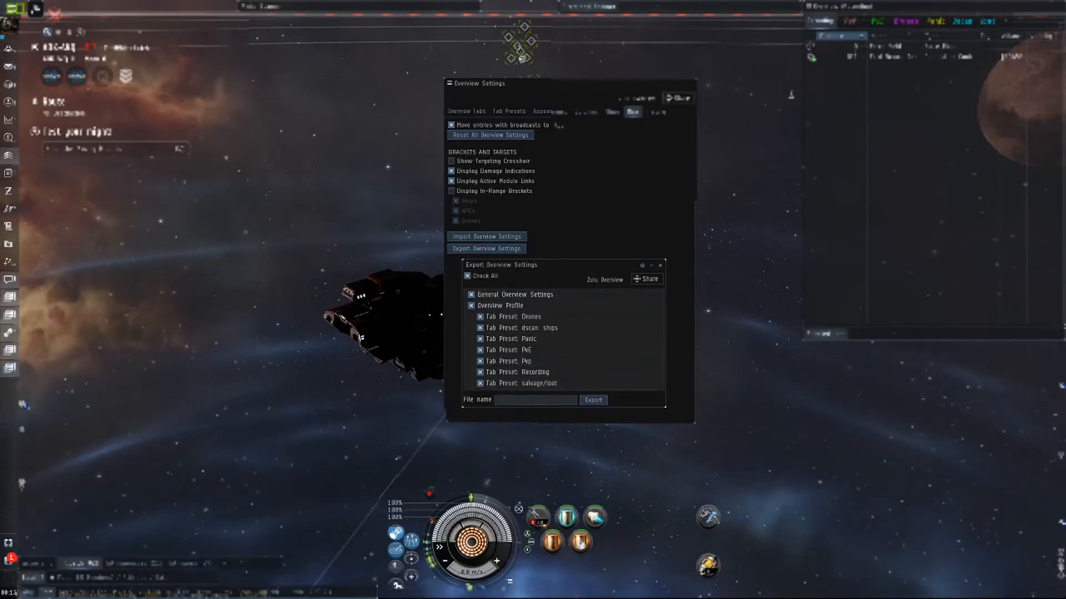
text(over)
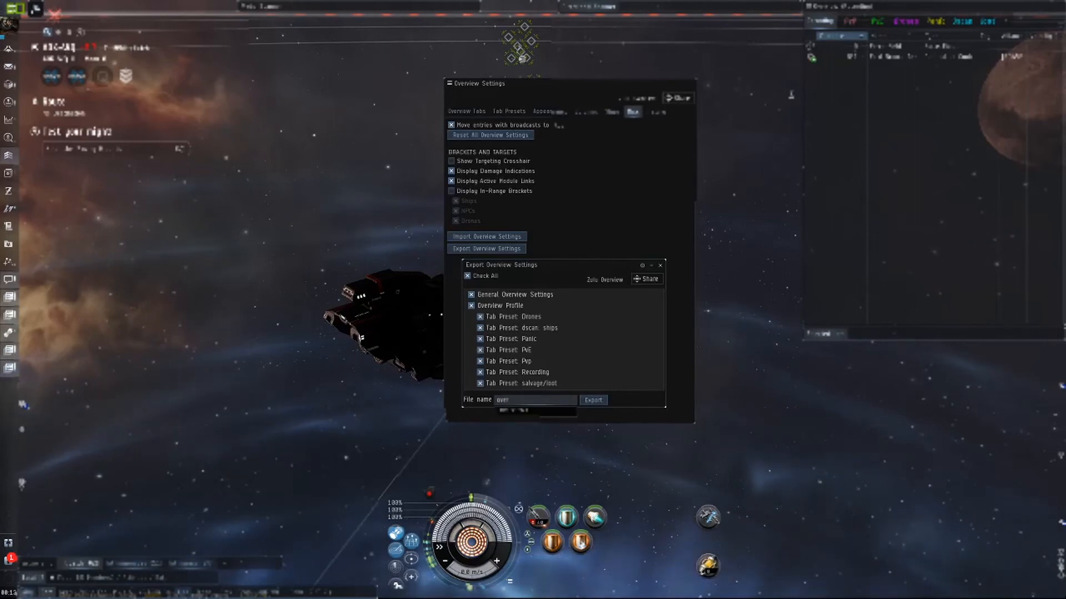
text(overview2)
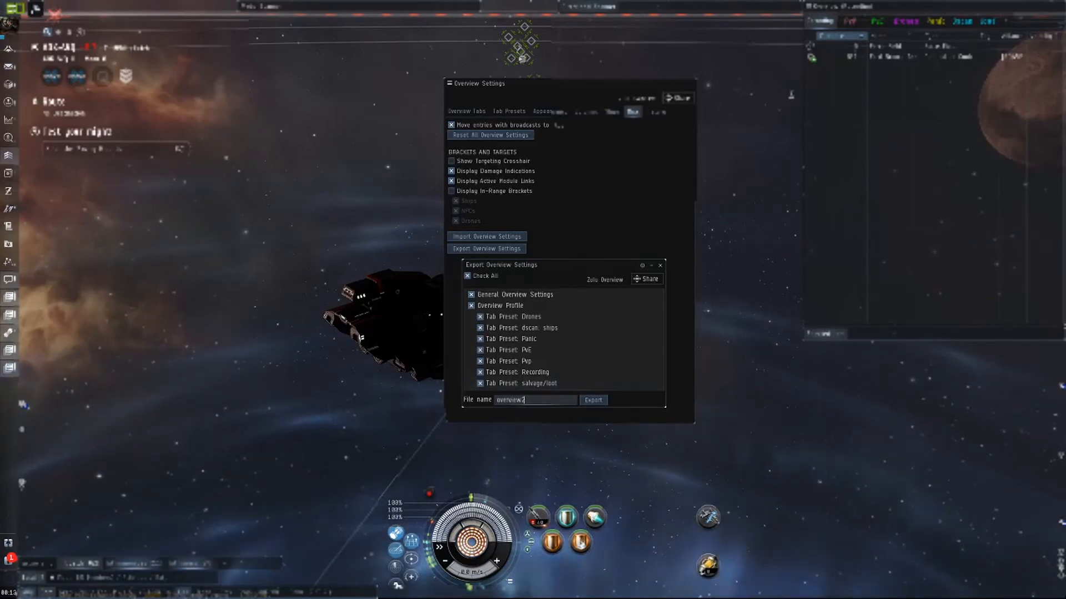
click(593, 400)
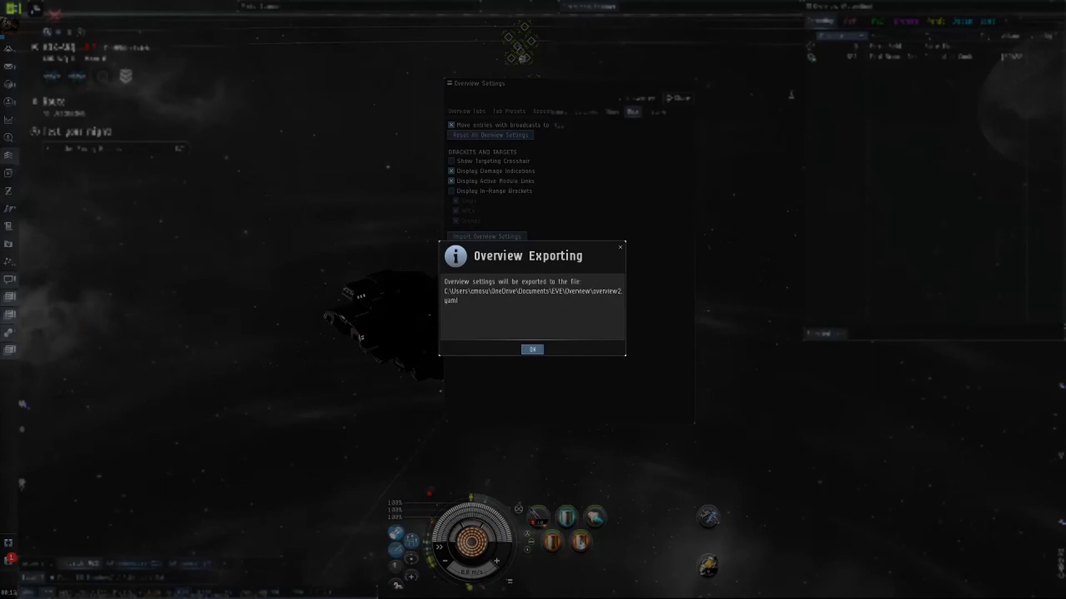
click(532, 349)
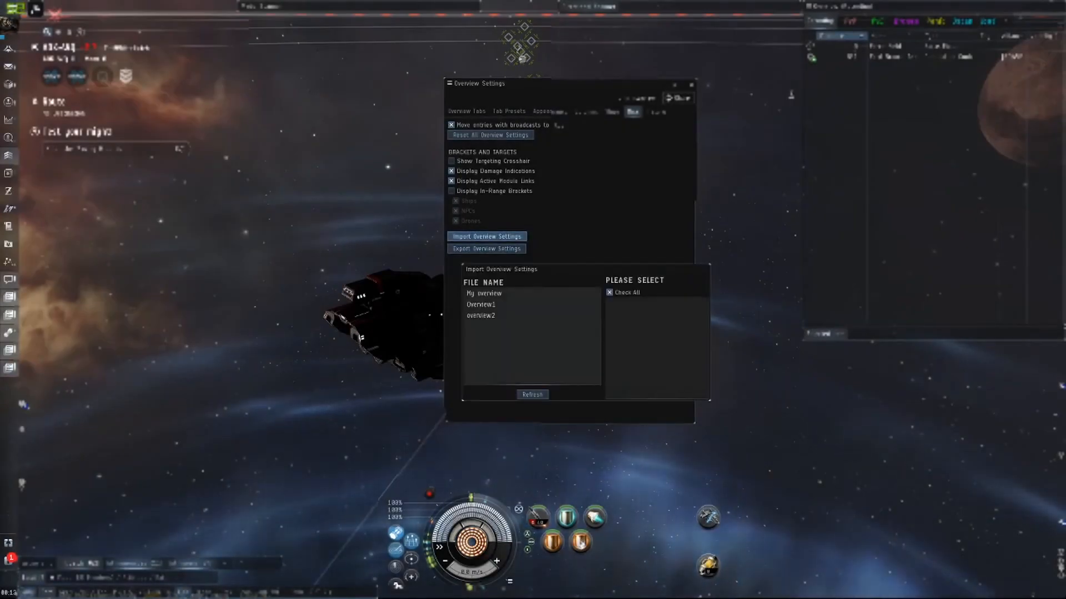
click(480, 316)
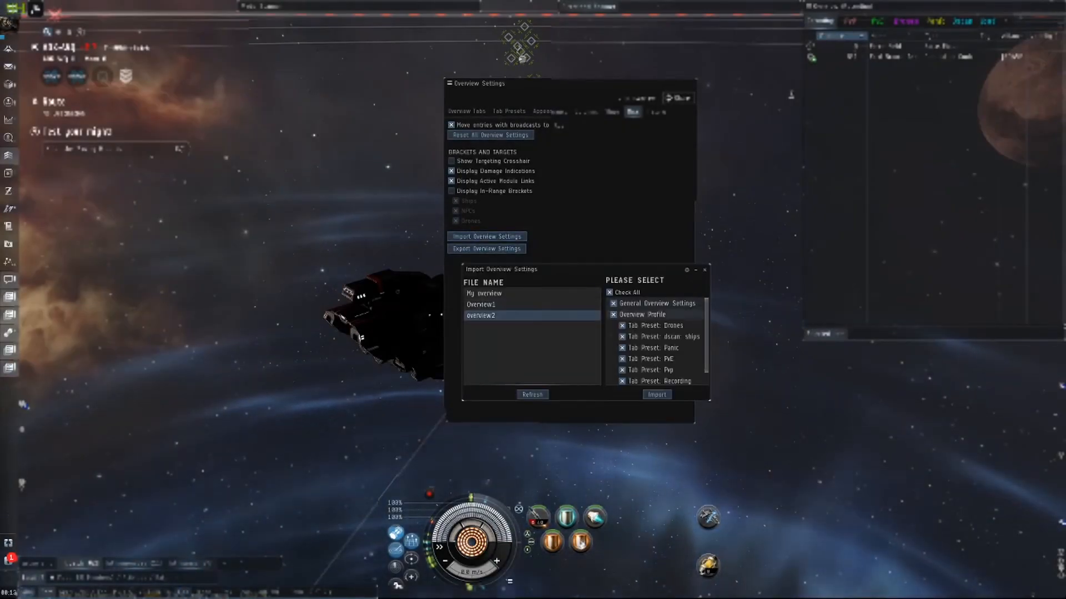